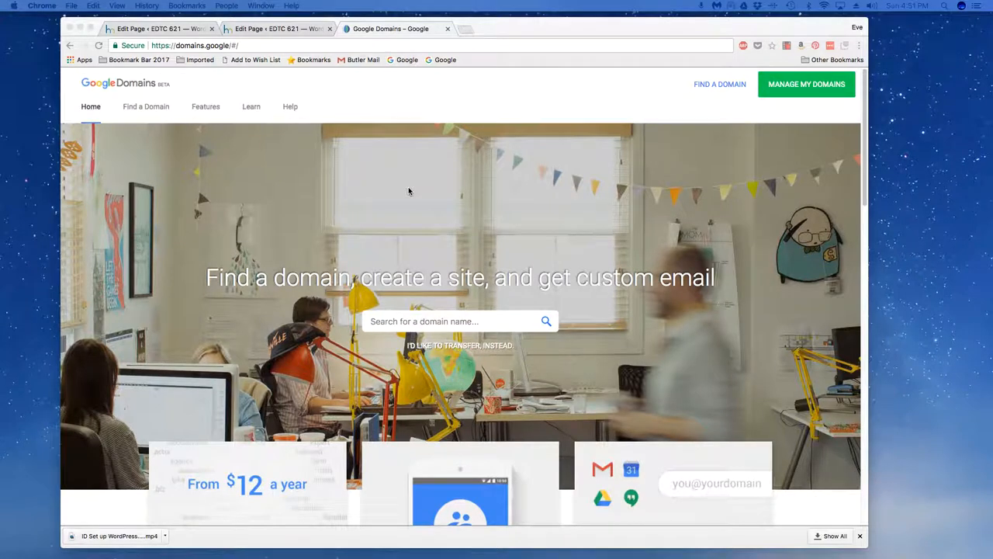
{"action": "mouse_move", "coordinate": [404, 189]}
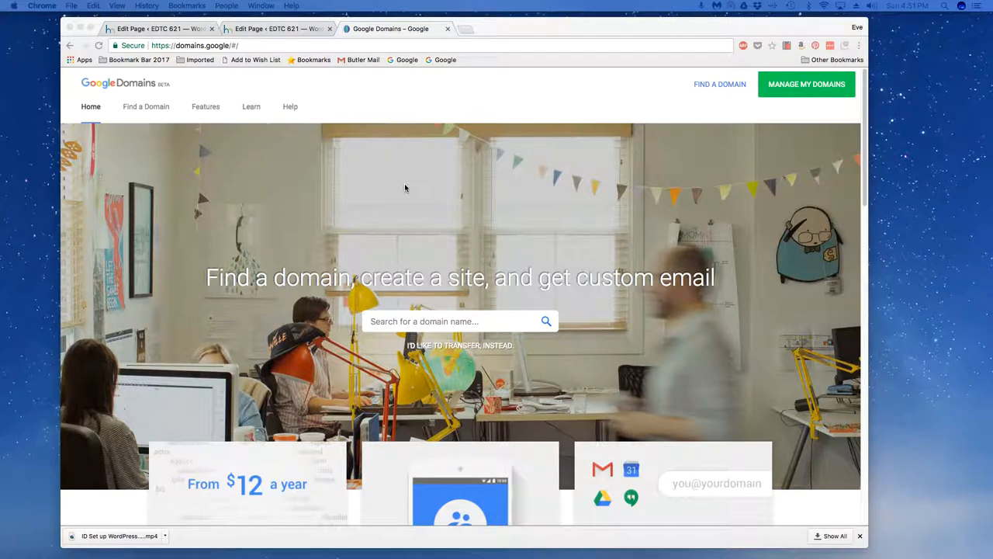
{"action": "mouse_move", "coordinate": [402, 187]}
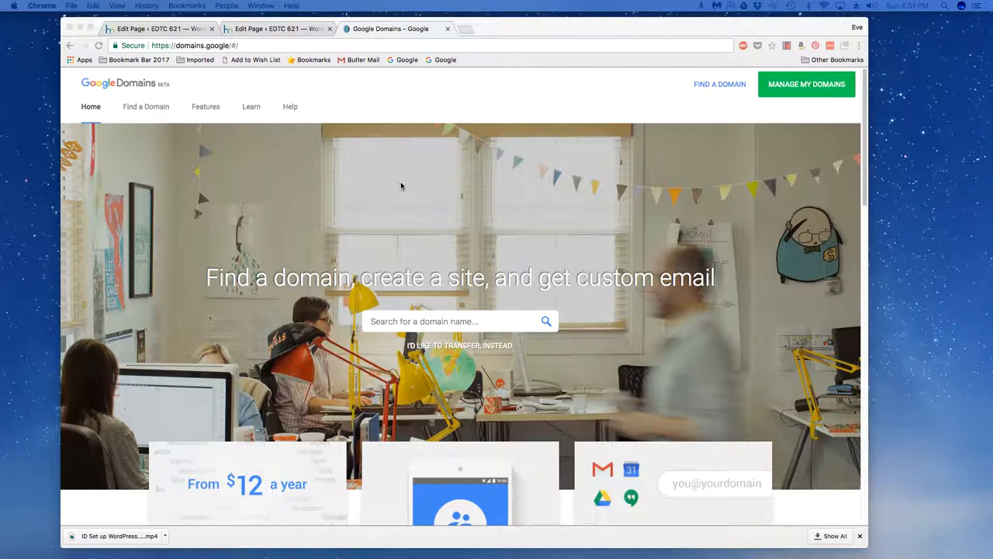
{"action": "mouse_move", "coordinate": [380, 187]}
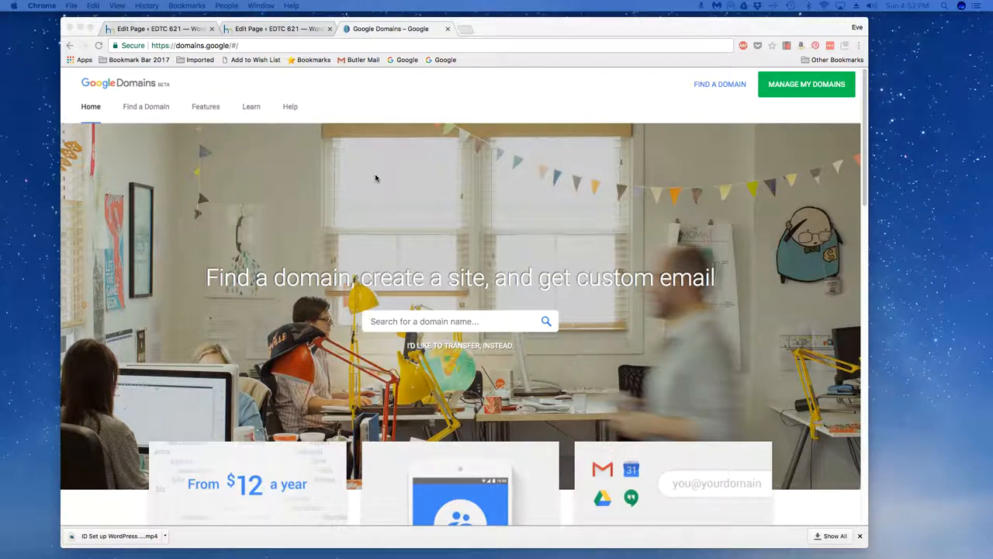
{"action": "mouse_move", "coordinate": [610, 37]}
{"action": "type", "text": "dom"}
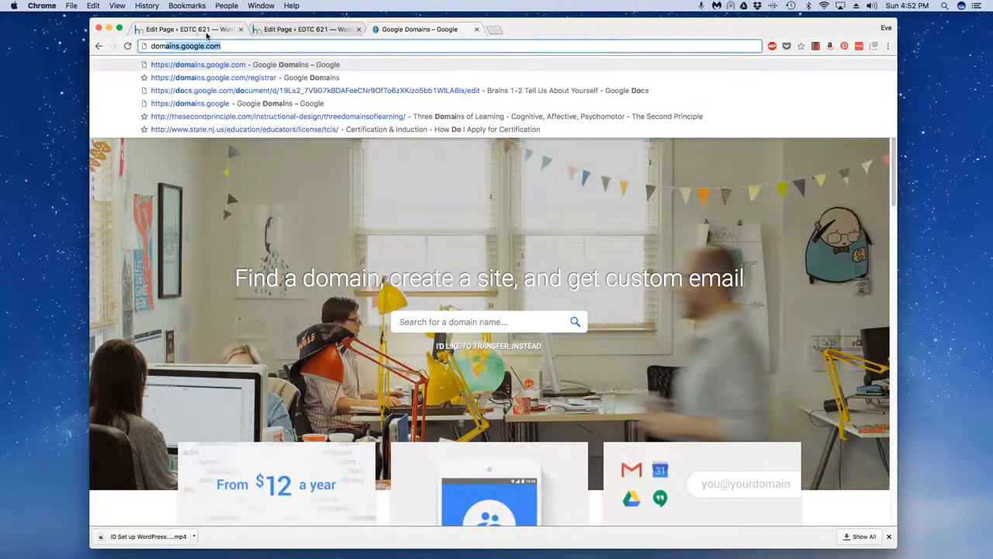
Step: Reload the Google Domains home page and start searching for "education"
{"action": "key", "text": "Return"}
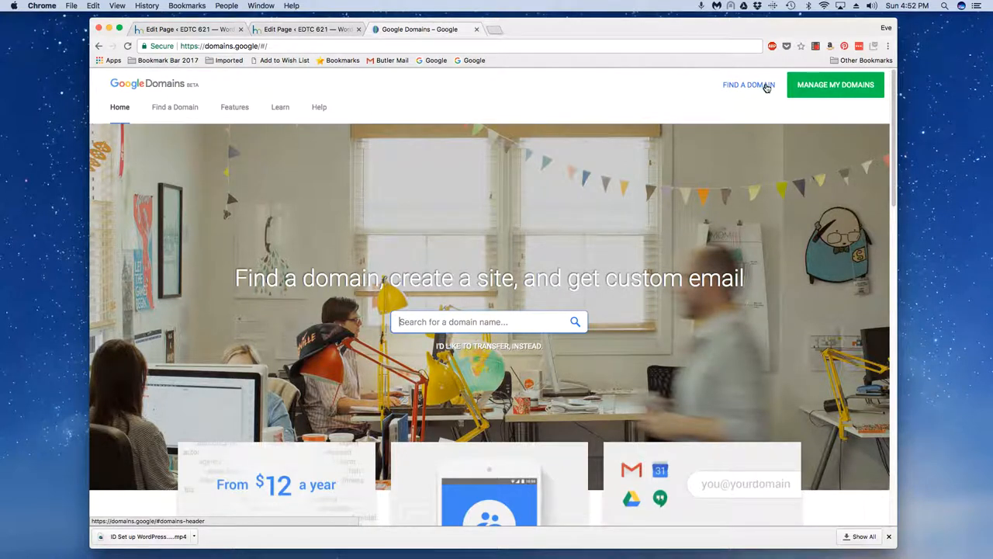
{"action": "mouse_move", "coordinate": [431, 315]}
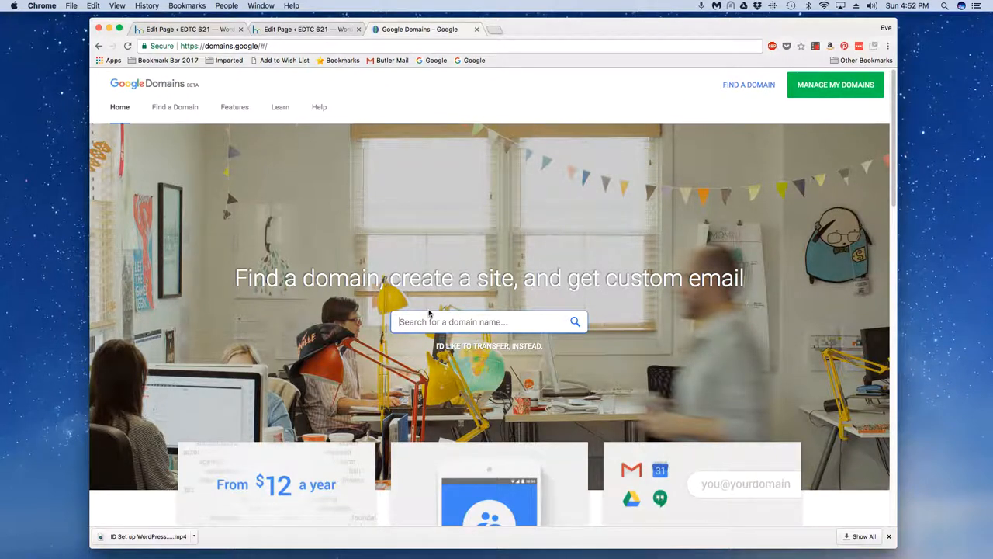
{"action": "type", "text": "education"}
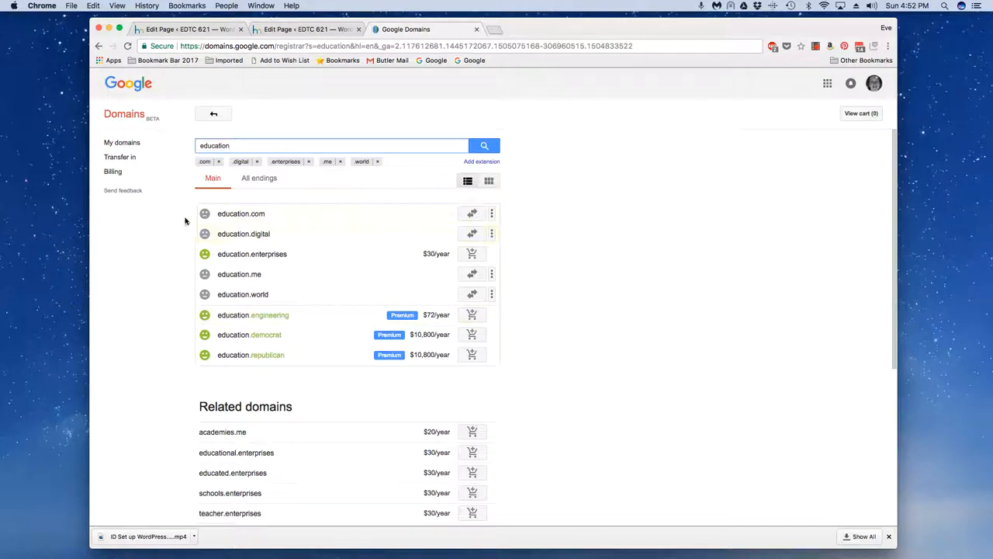
{"action": "mouse_move", "coordinate": [240, 213]}
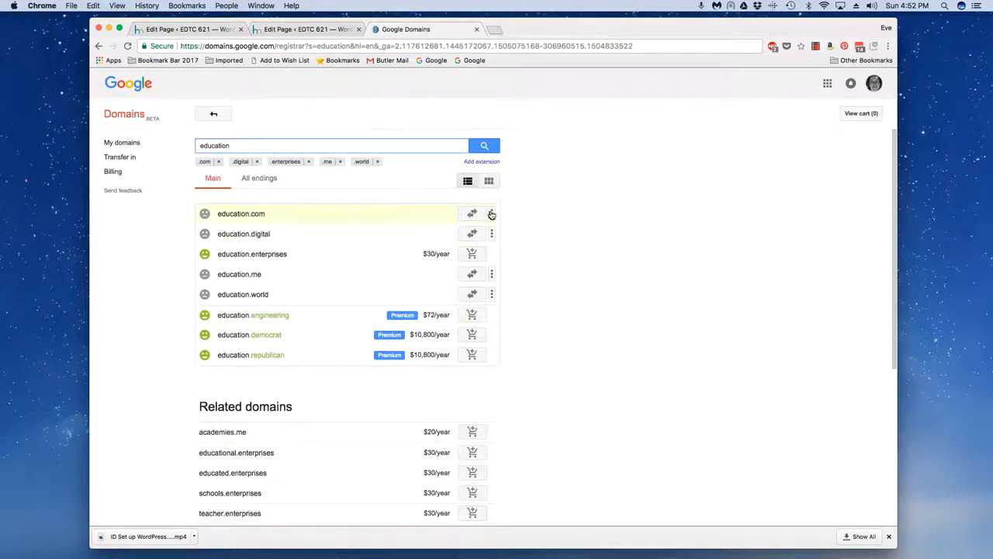
{"action": "mouse_move", "coordinate": [491, 213]}
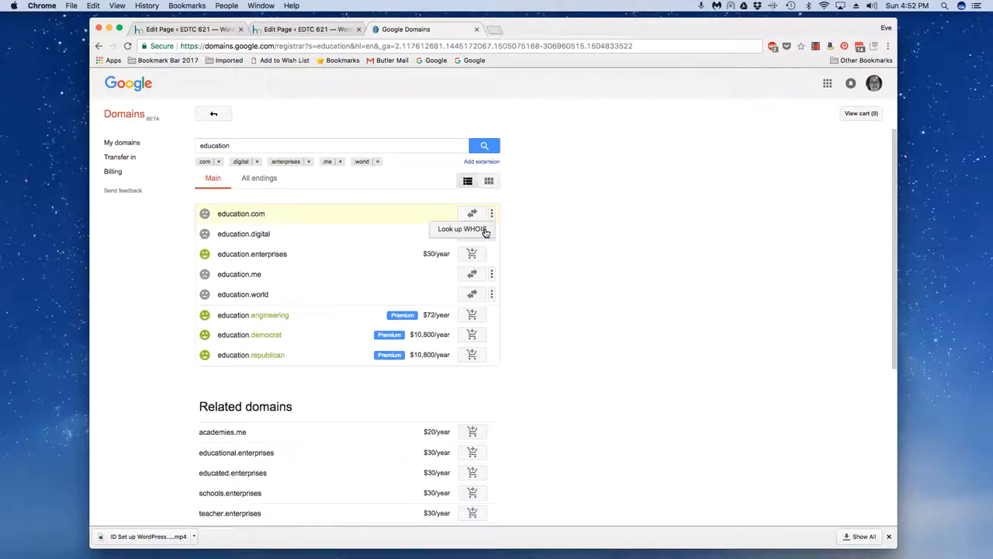
{"action": "mouse_move", "coordinate": [555, 228]}
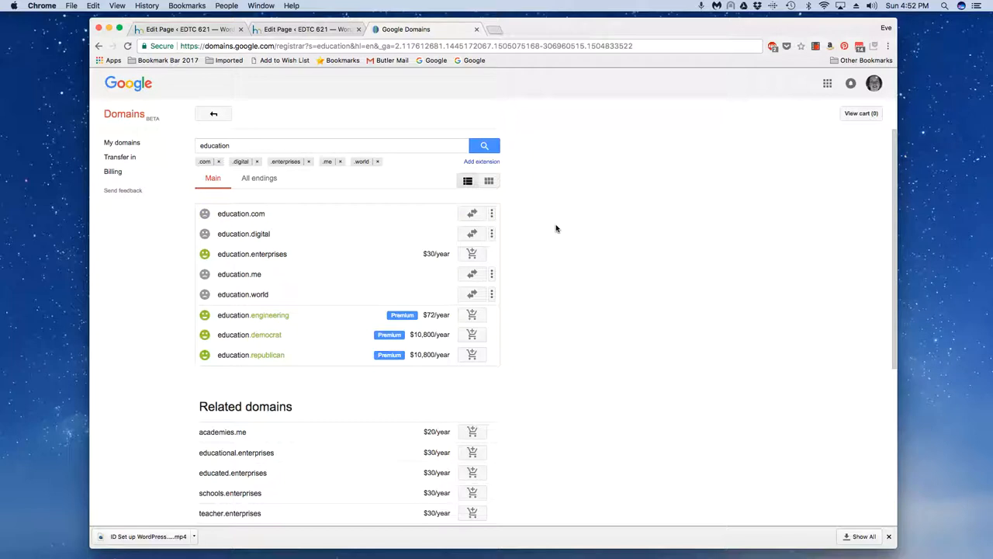
{"action": "mouse_move", "coordinate": [558, 247]}
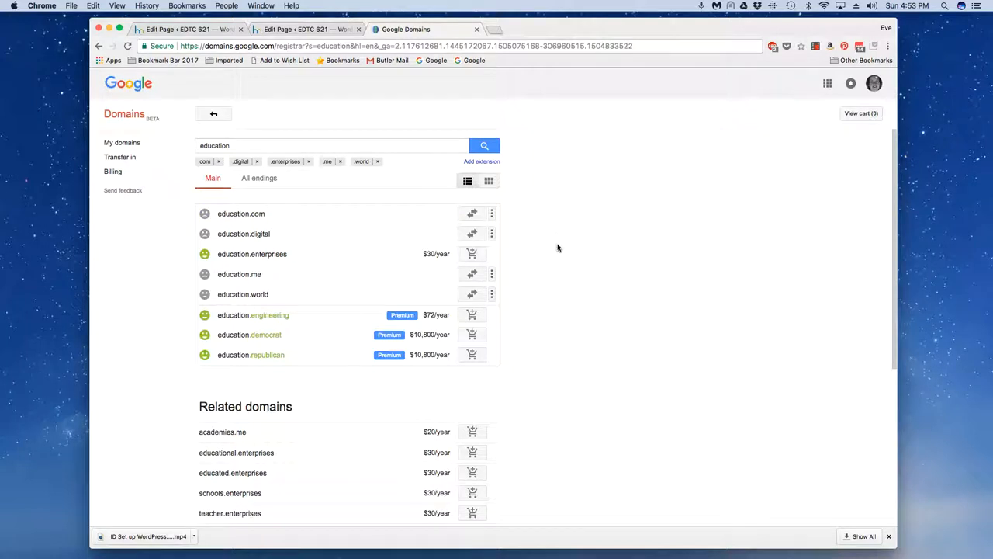
{"action": "mouse_move", "coordinate": [563, 249]}
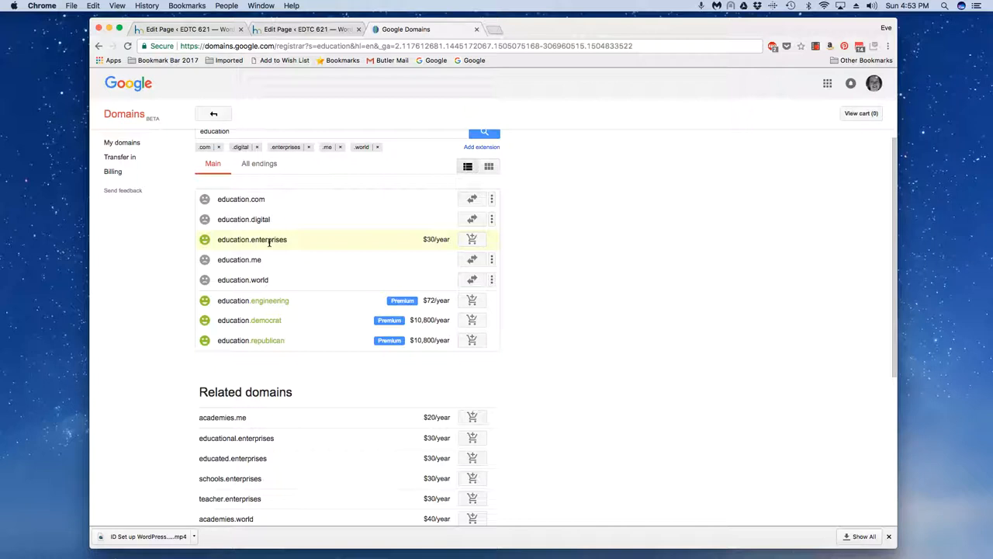
{"action": "mouse_move", "coordinate": [639, 288]}
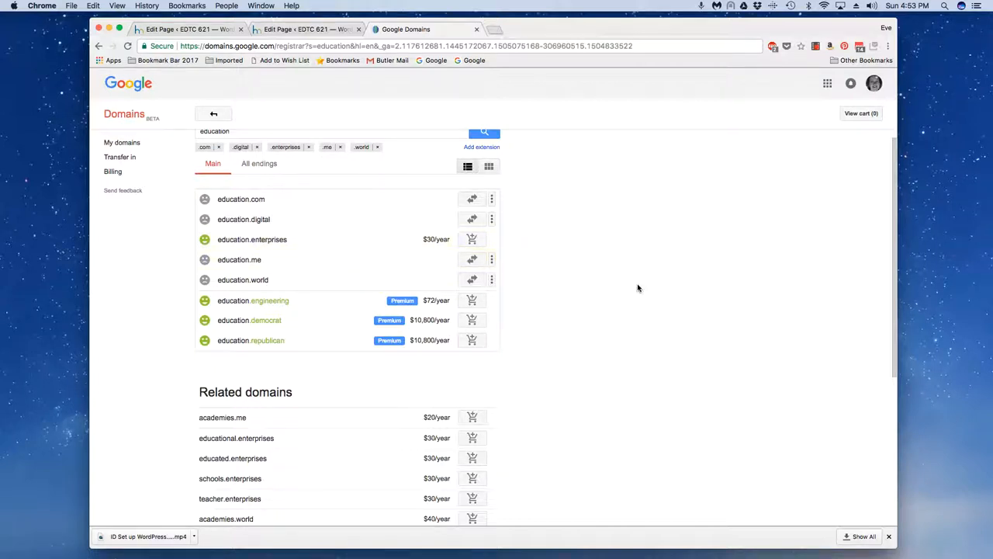
{"action": "mouse_move", "coordinate": [645, 284]}
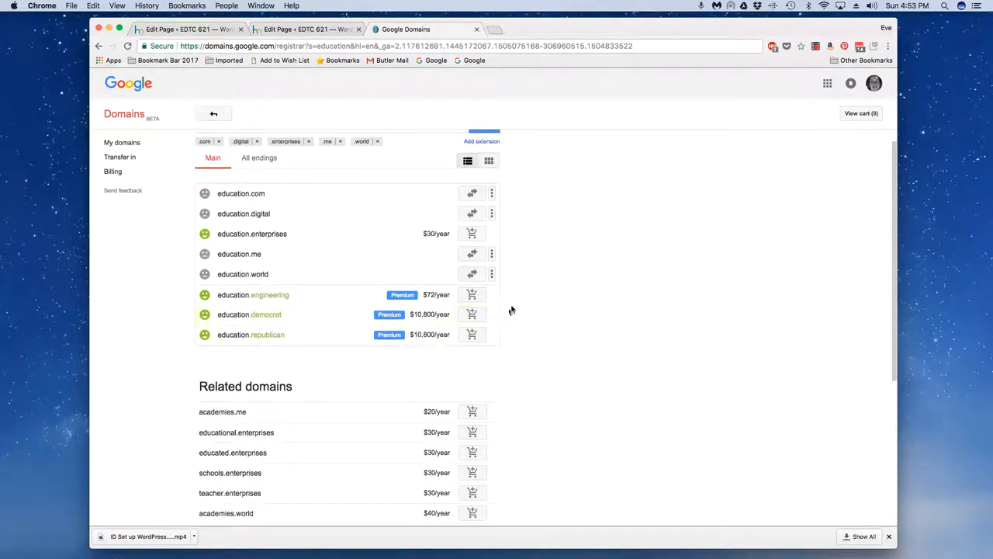
{"action": "mouse_move", "coordinate": [297, 314]}
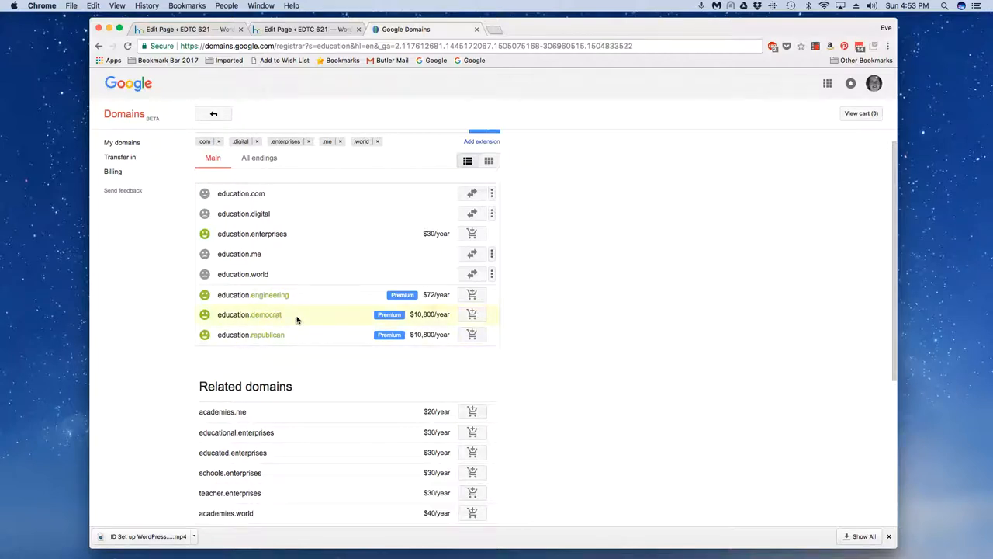
{"action": "mouse_move", "coordinate": [440, 313]}
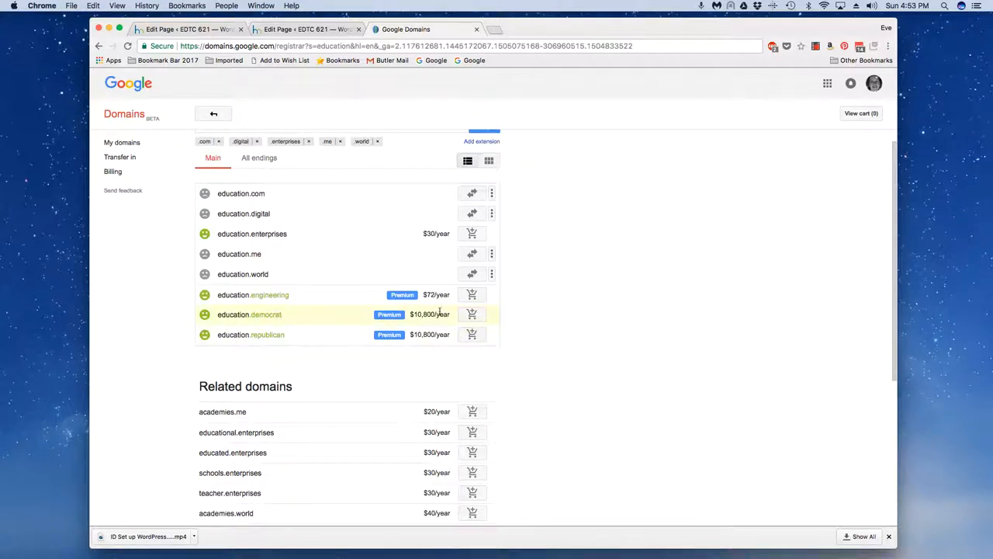
{"action": "mouse_move", "coordinate": [615, 323]}
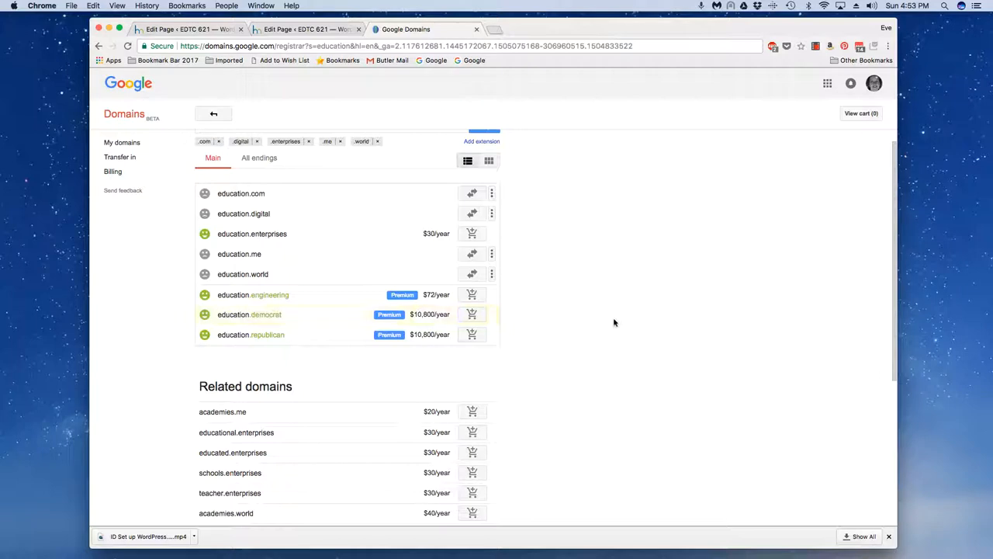
{"action": "scroll", "scroll_direction": "down", "scroll_amount": 3}
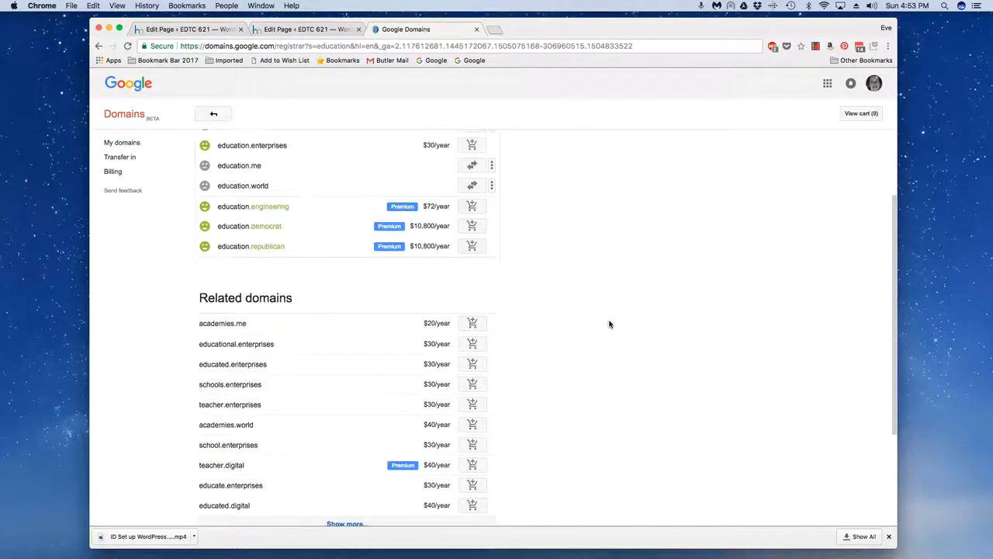
{"action": "scroll", "scroll_direction": "down", "scroll_amount": 3}
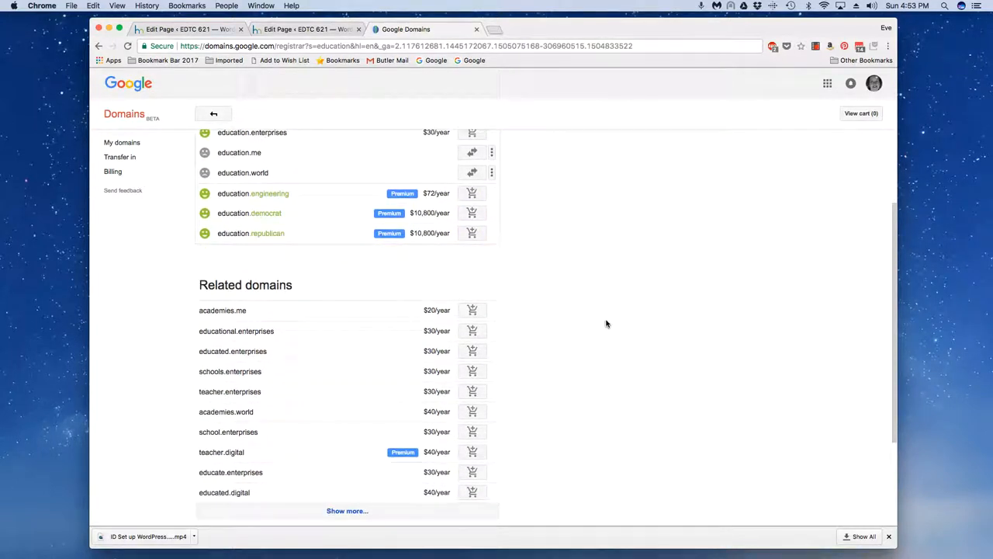
{"action": "scroll", "scroll_direction": "down", "scroll_amount": 3}
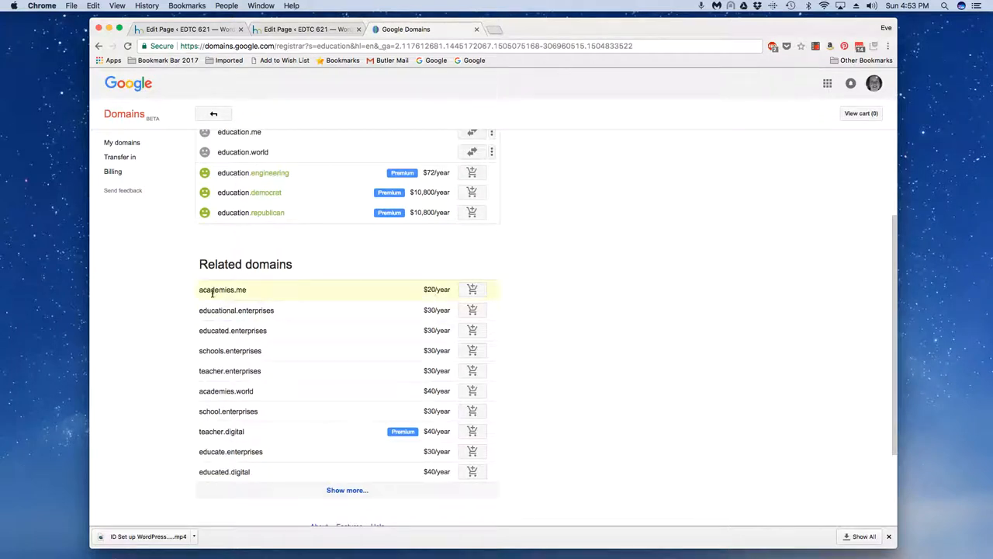
{"action": "mouse_move", "coordinate": [226, 315]}
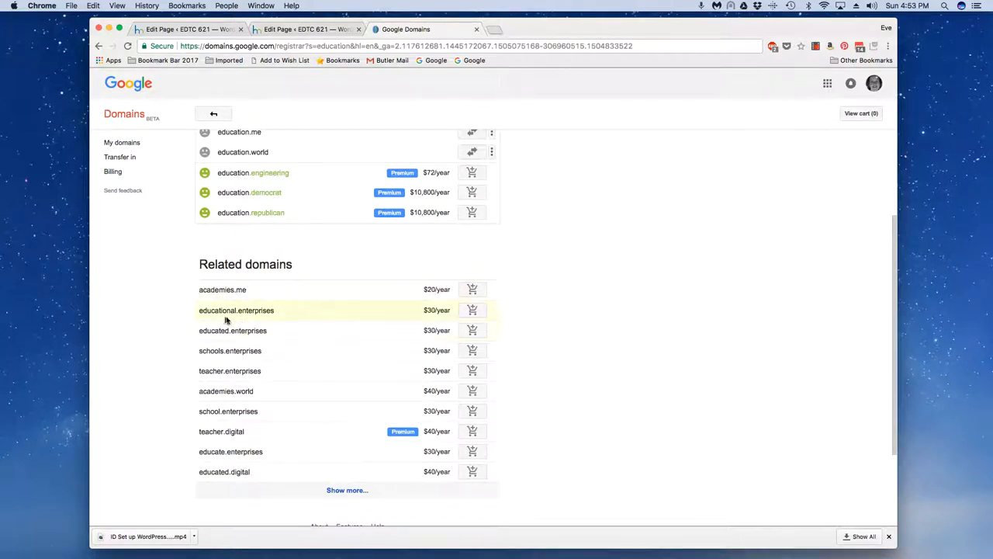
{"action": "mouse_move", "coordinate": [210, 351]}
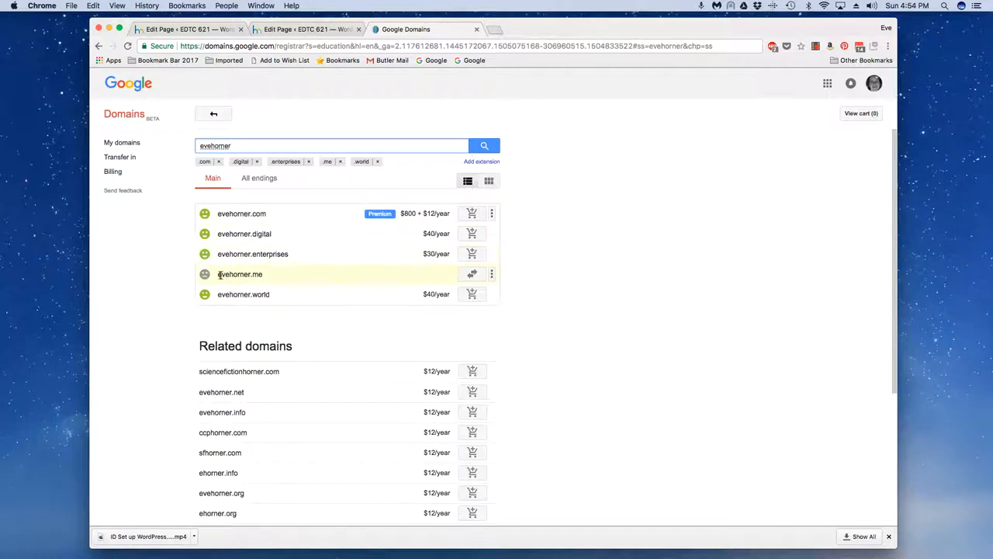
Step: Point out the unavailable evehorner.me in the evehorner results and scroll down
{"action": "double_click", "coordinate": [239, 274]}
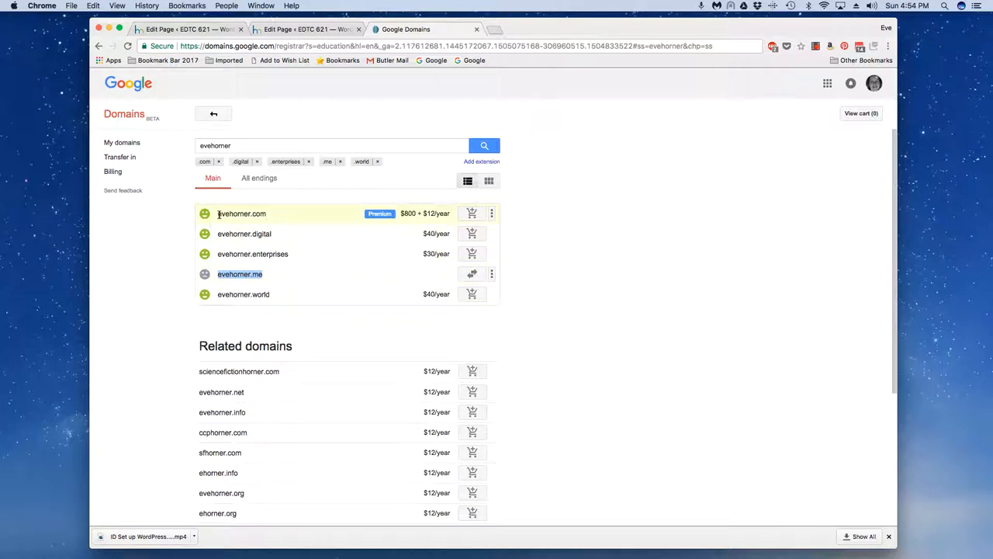
{"action": "mouse_move", "coordinate": [361, 219]}
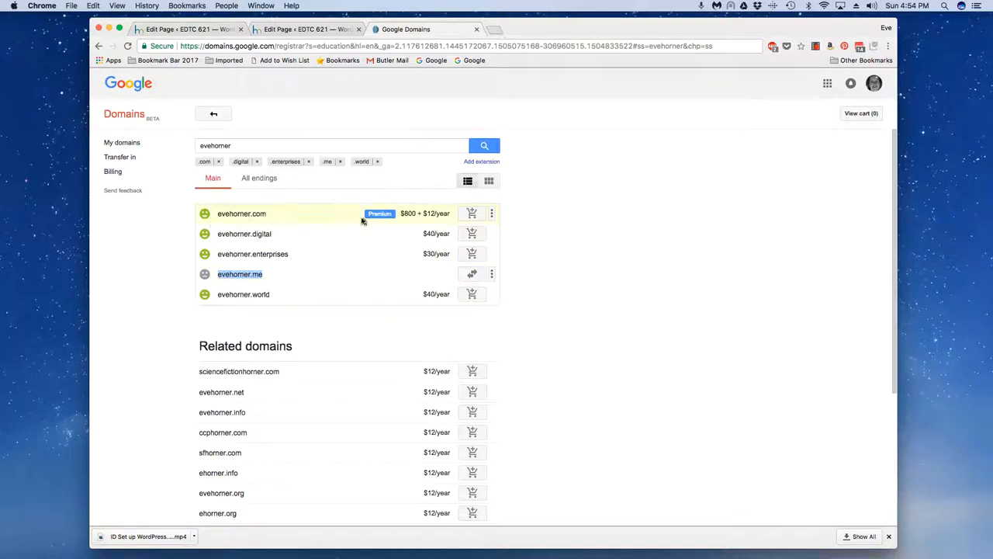
{"action": "mouse_move", "coordinate": [417, 216]}
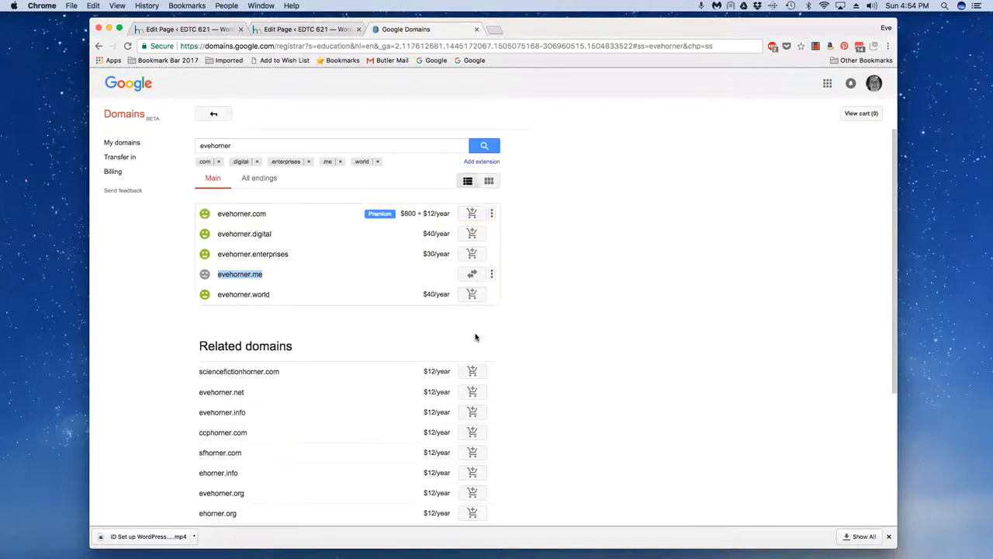
{"action": "scroll", "scroll_direction": "down", "scroll_amount": 3}
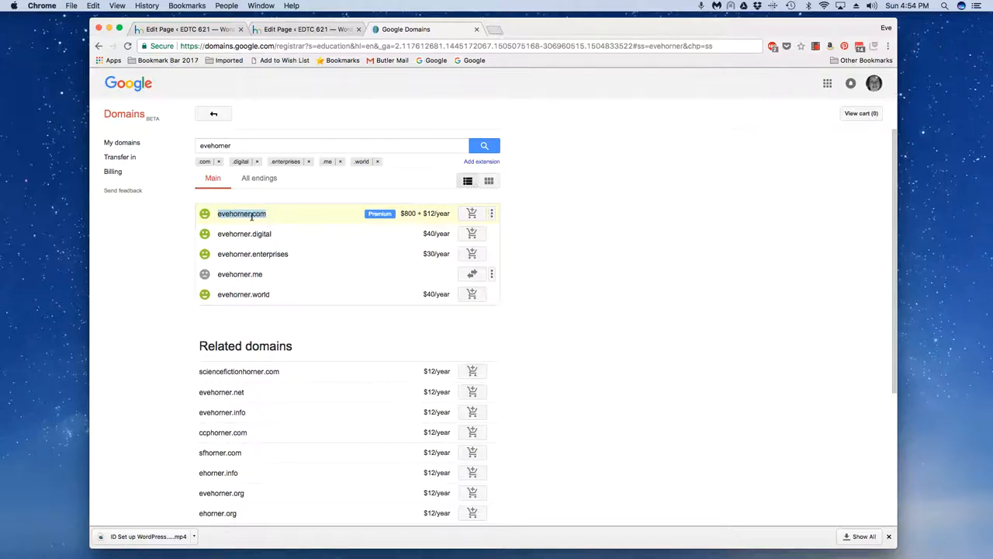
{"action": "mouse_move", "coordinate": [403, 212]}
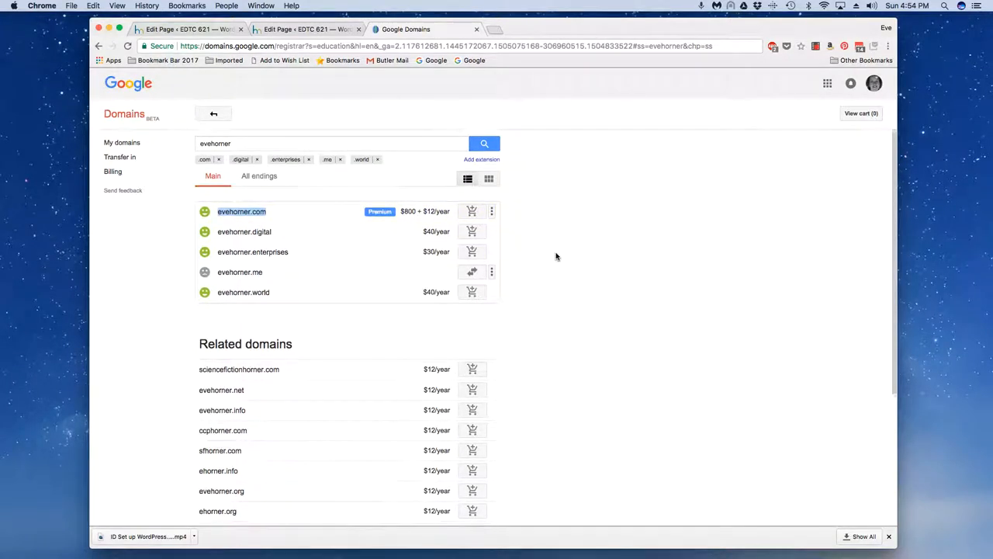
Step: Add evehorner.org ($12/year) to the cart and proceed to checkout
{"action": "scroll", "scroll_direction": "down", "scroll_amount": 3}
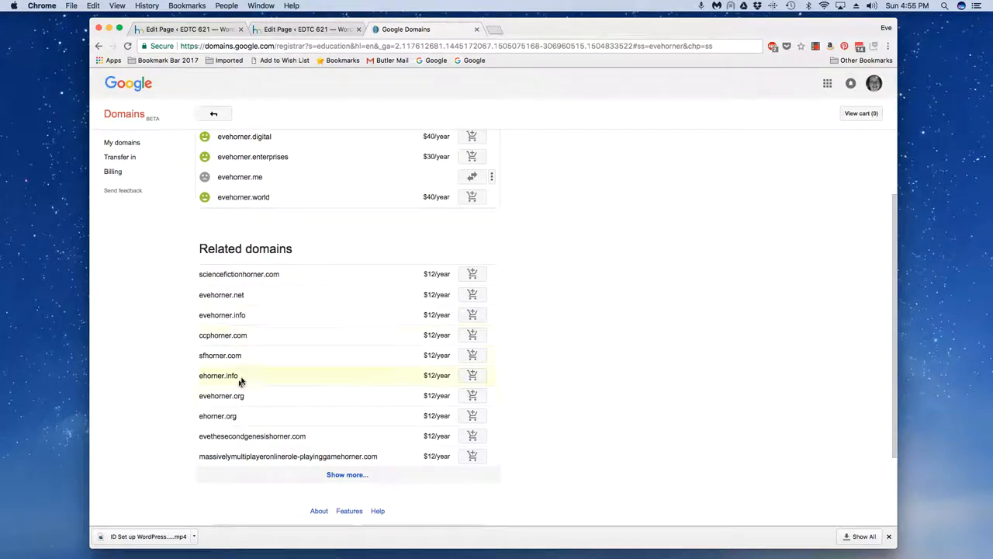
{"action": "mouse_move", "coordinate": [222, 396]}
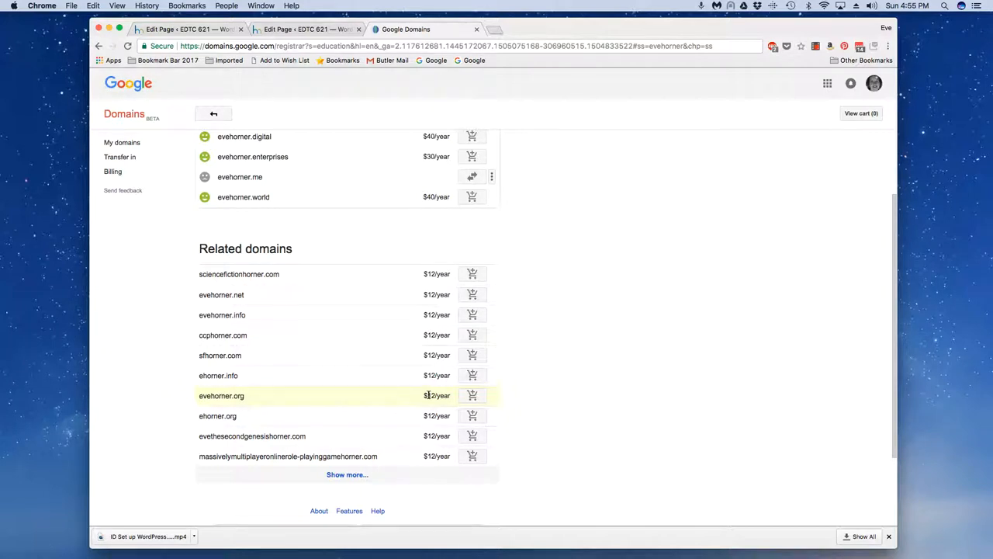
{"action": "mouse_move", "coordinate": [461, 403]}
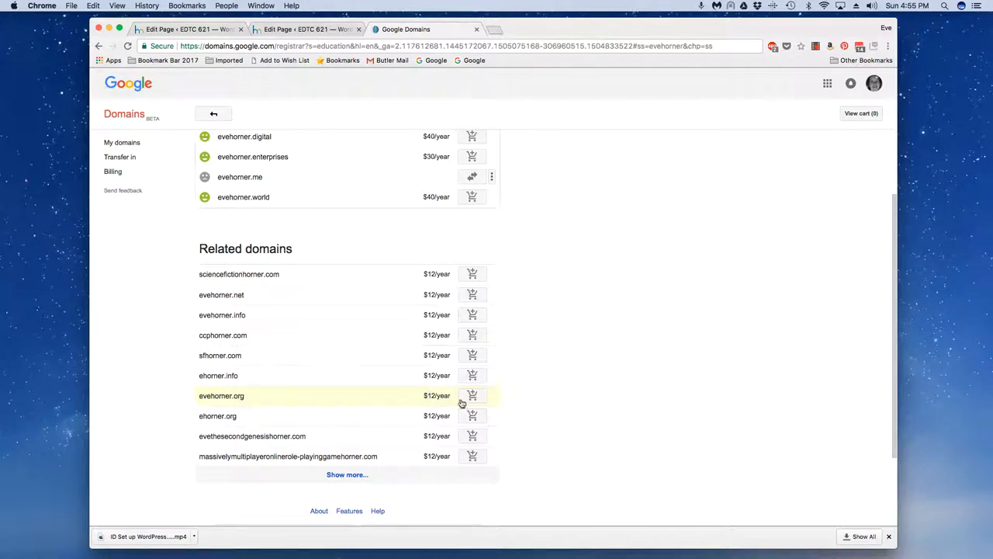
{"action": "mouse_move", "coordinate": [473, 396]}
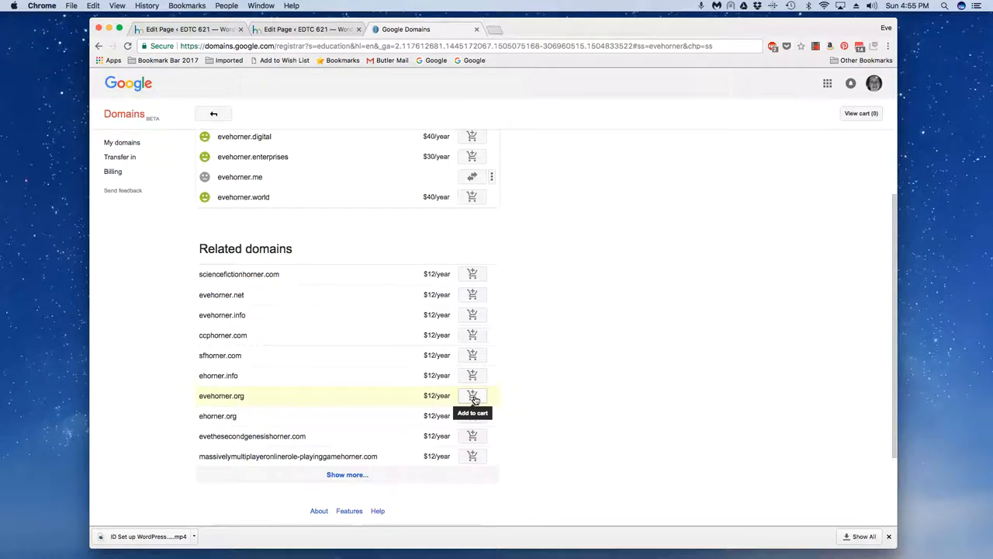
{"action": "left_click", "coordinate": [472, 396]}
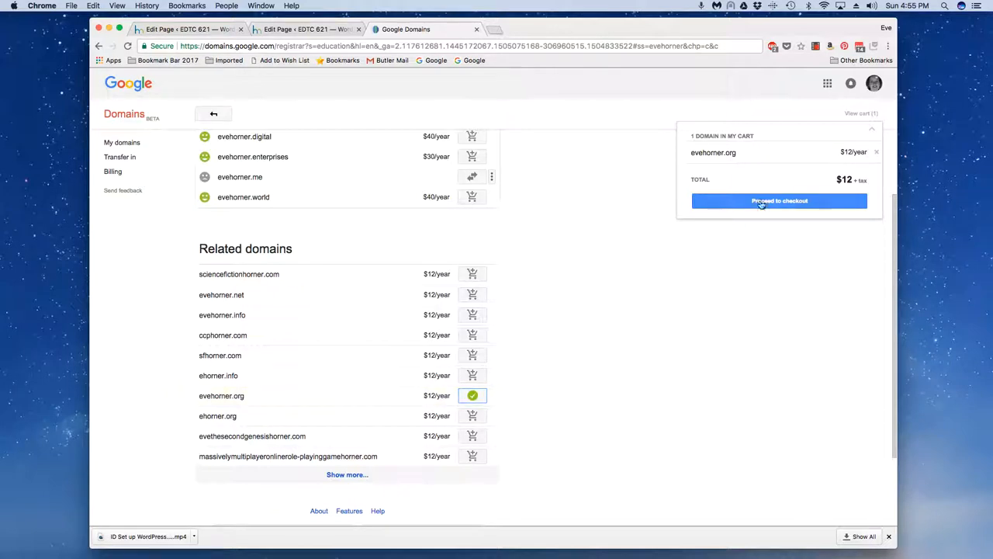
{"action": "left_click", "coordinate": [779, 200]}
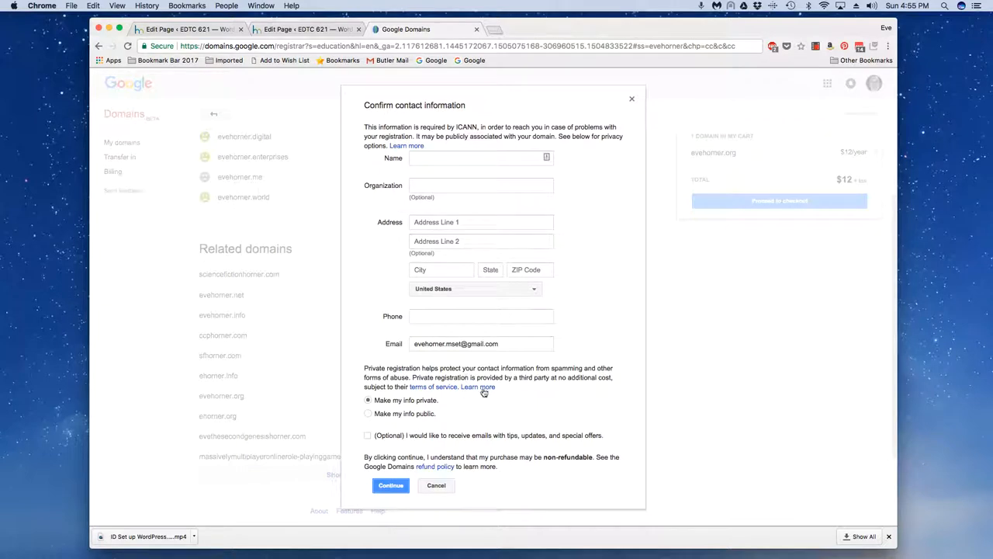
{"action": "mouse_move", "coordinate": [477, 387]}
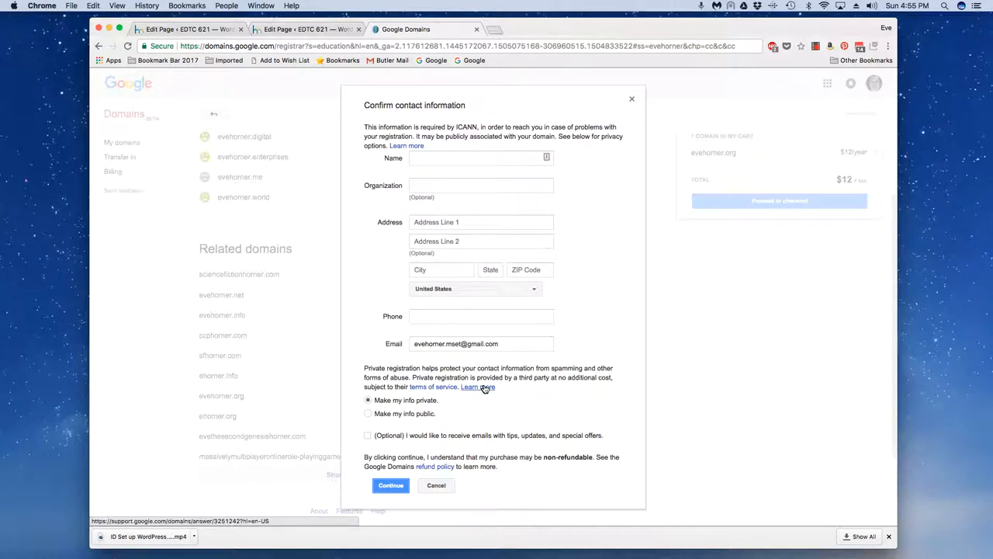